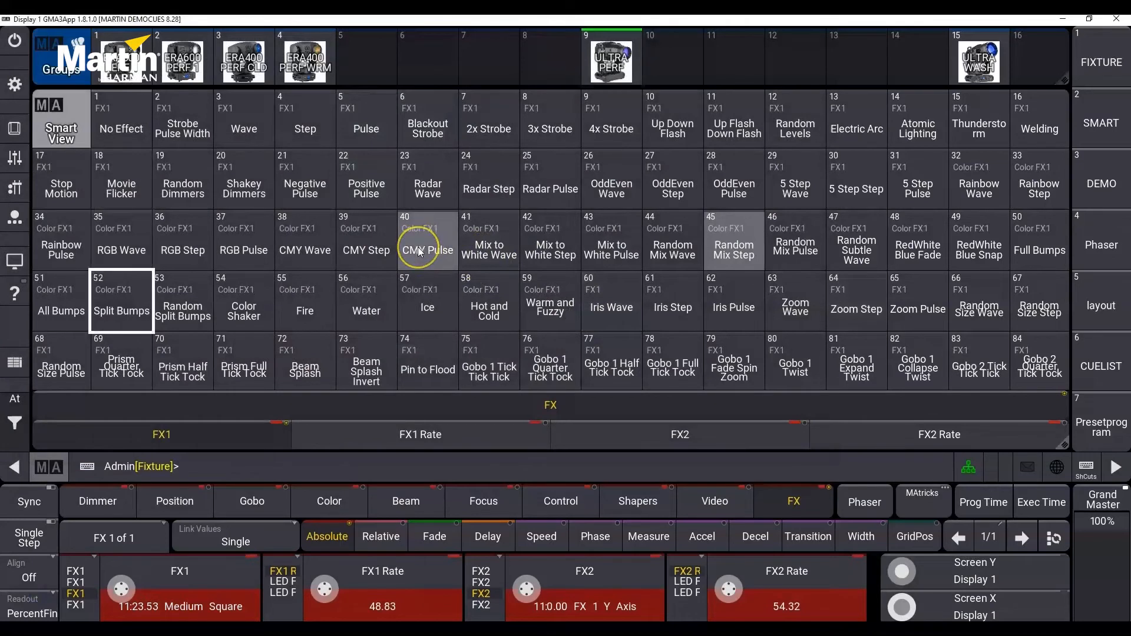
# Step: Apply the Vertical Bar Slim preset (92) from the FX pool to the Martin fixtures' FX1 encoder
pyautogui.scroll(-3)
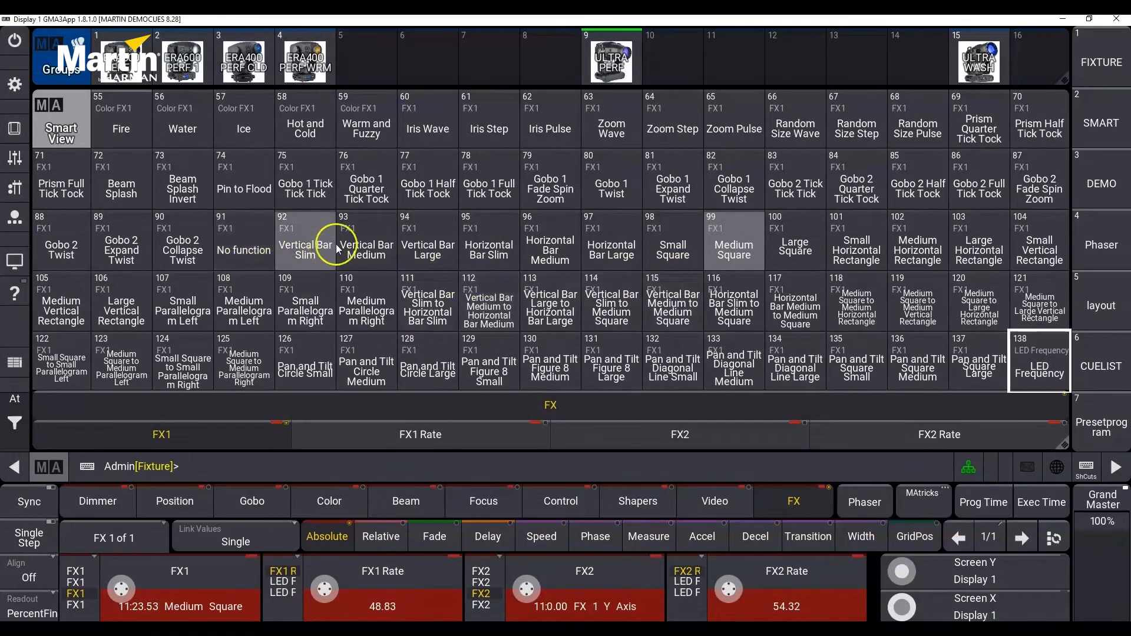
pyautogui.click(304, 245)
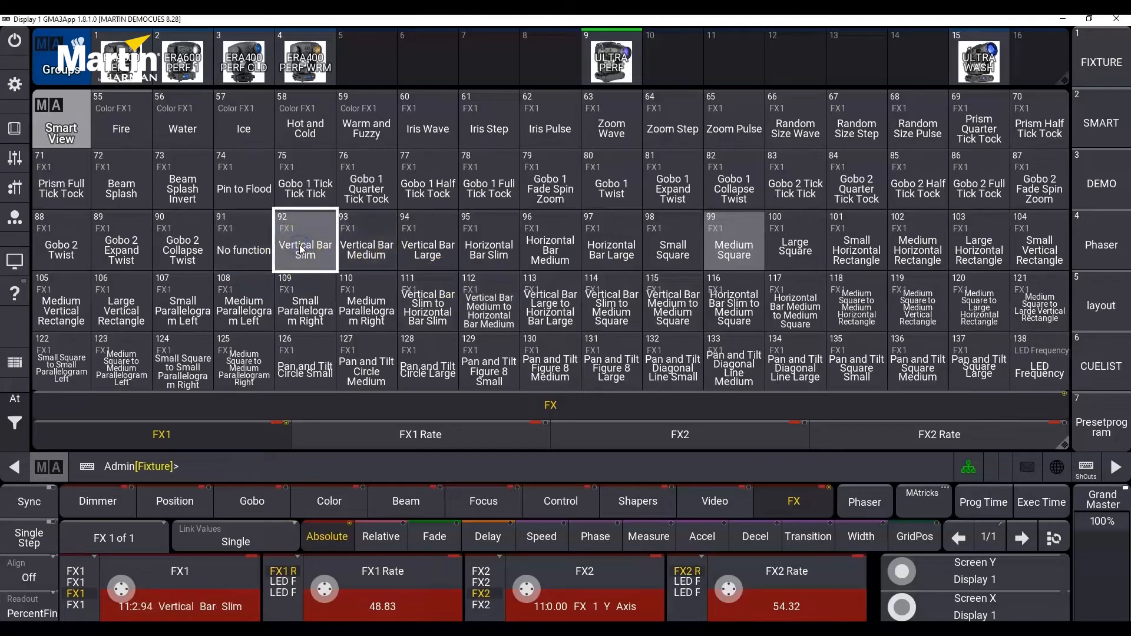